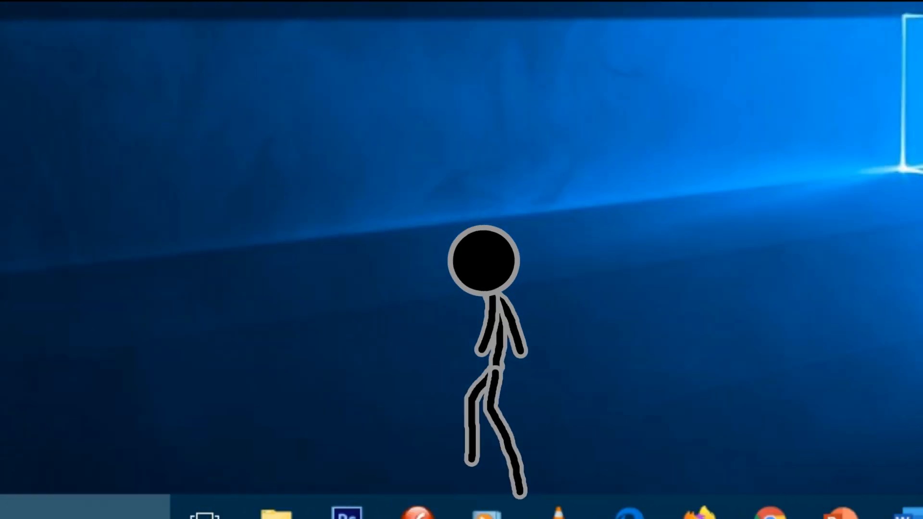
- Launch Macromedia Flash Professional 8 from its taskbar icon
click(381, 505)
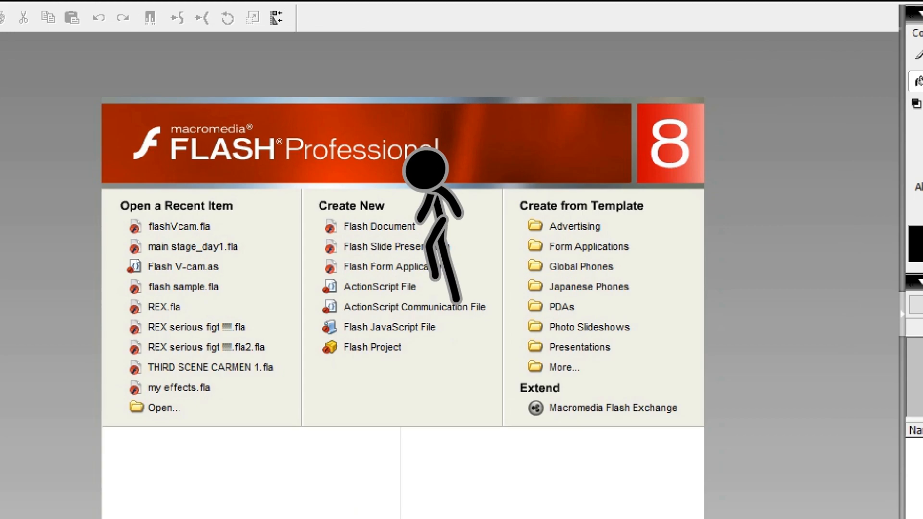
click(380, 226)
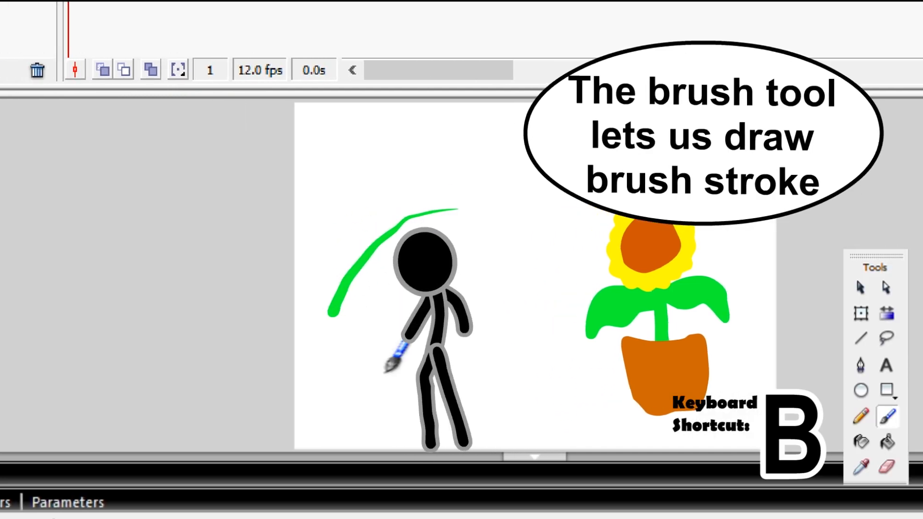
- Paint a green freehand Brush stroke across the stage above the stick figure
click(864, 381)
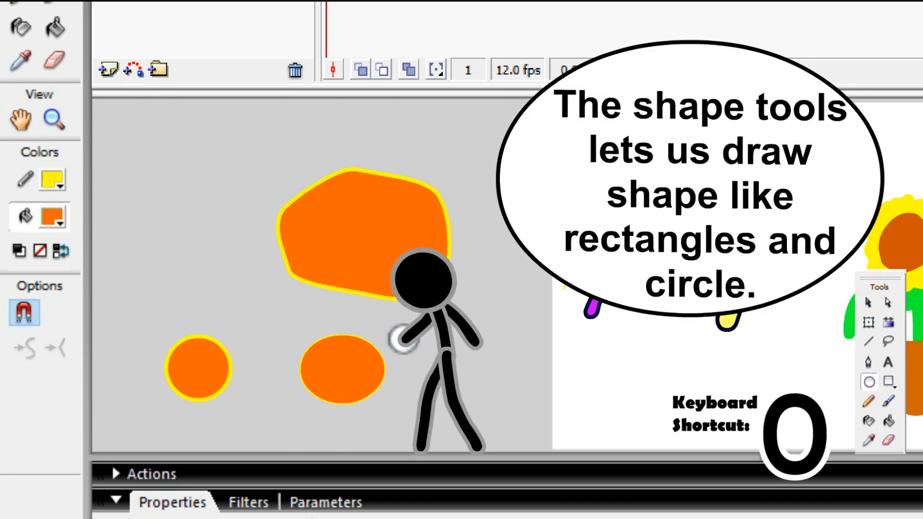
- Draw an orange oval beside the stage and type the word 'subscribe' as text
click(894, 381)
text(su)
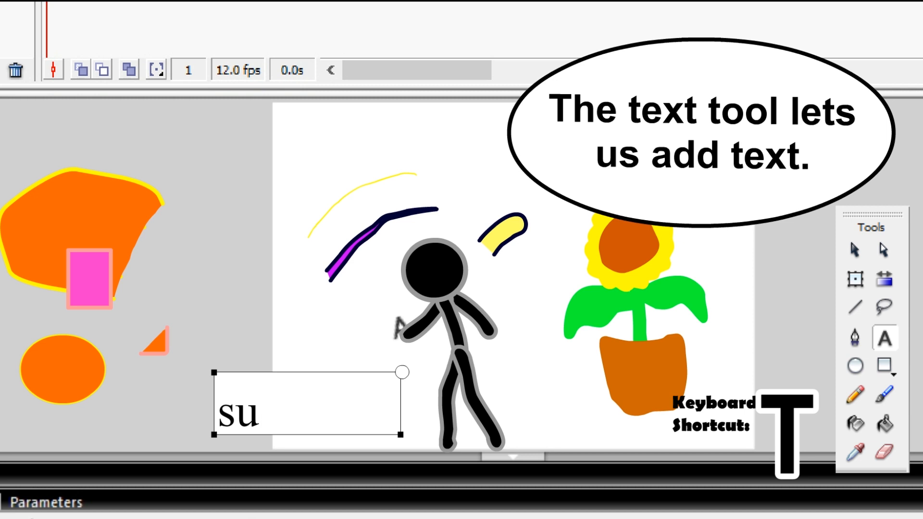
text(bscribe)
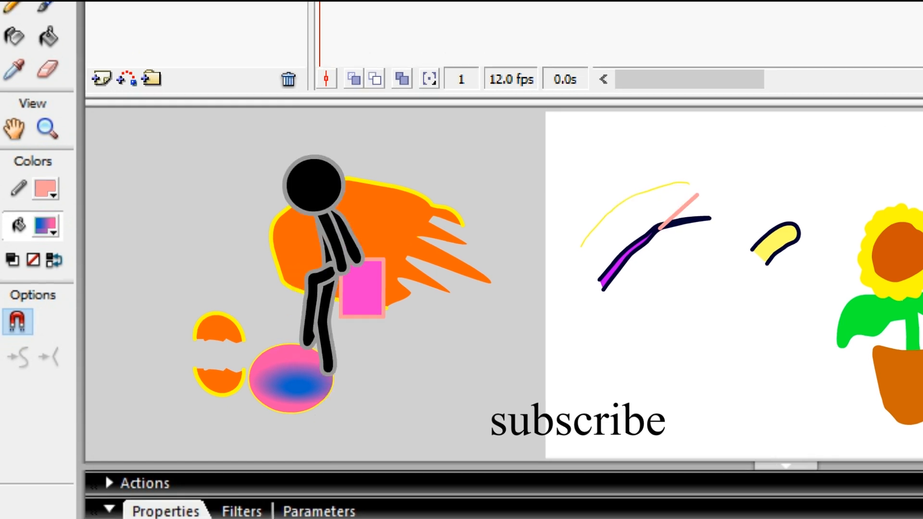
- Reopen the recent file 'flash sample.fla' from the File menu
click(19, 38)
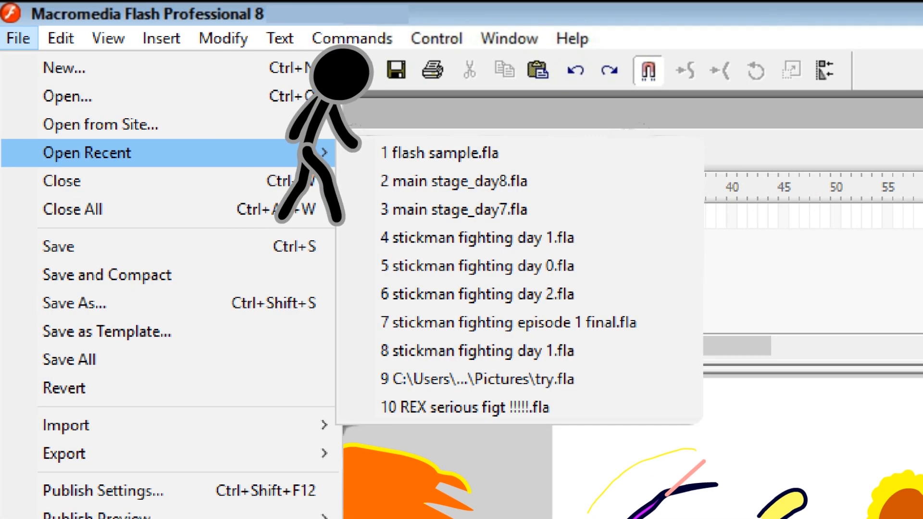
click(448, 152)
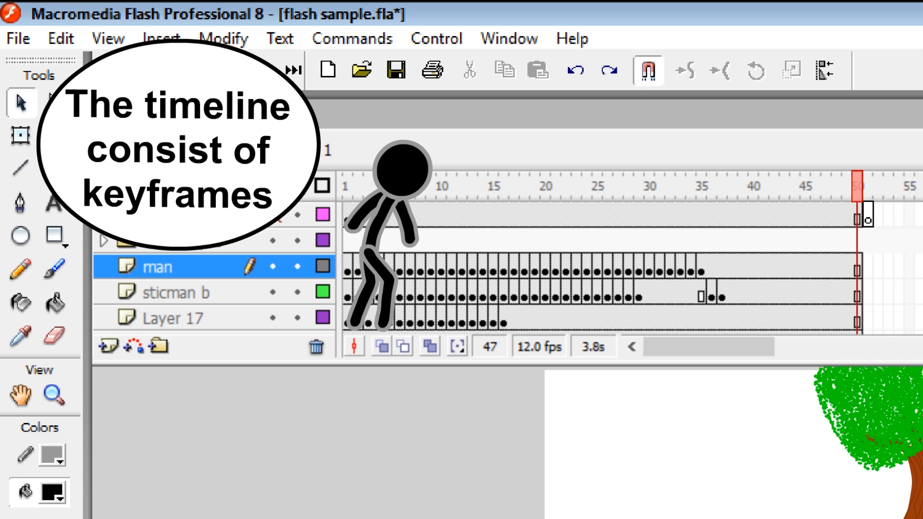